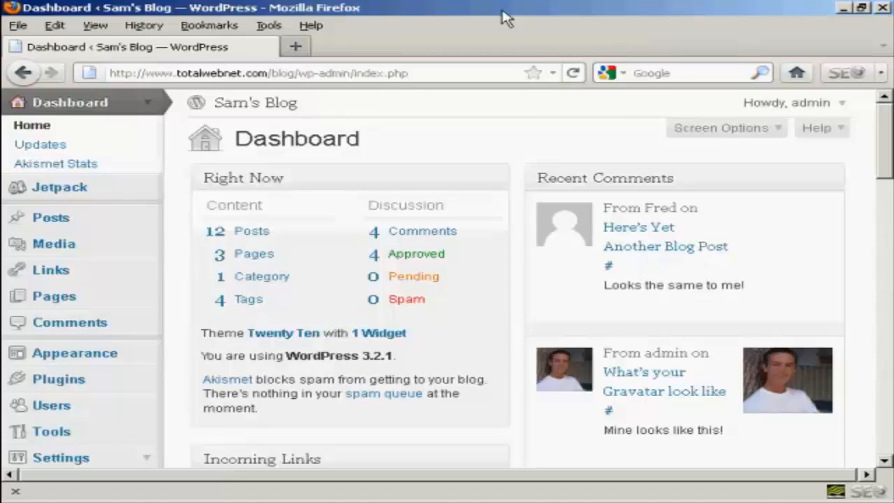
mouse_move(617, 114)
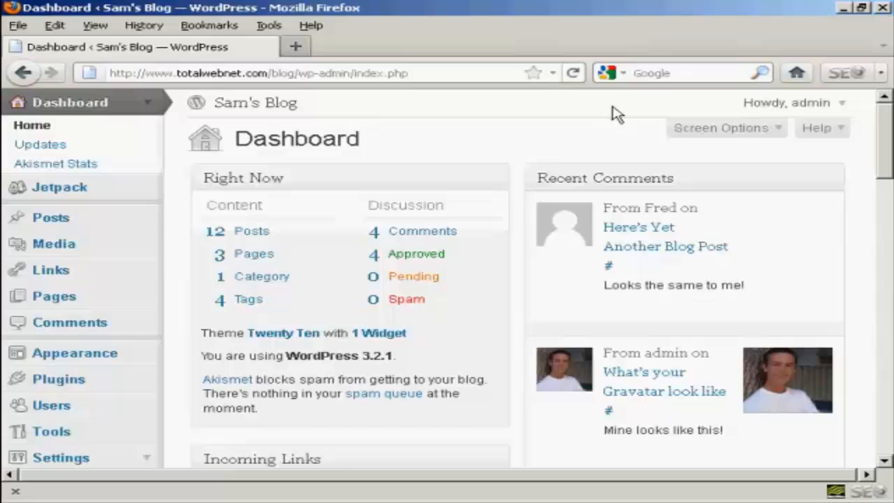
Step: Scroll the admin sidebar and go to the Users page
scroll("down", 3)
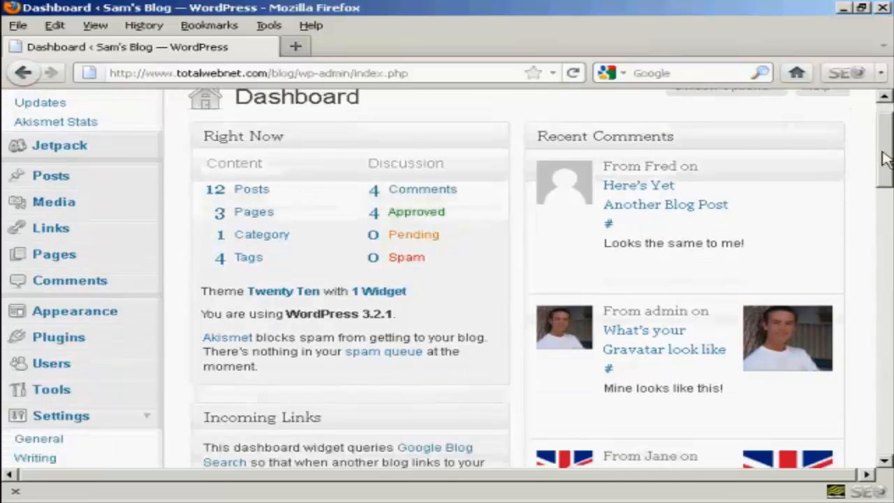
scroll("down", 3)
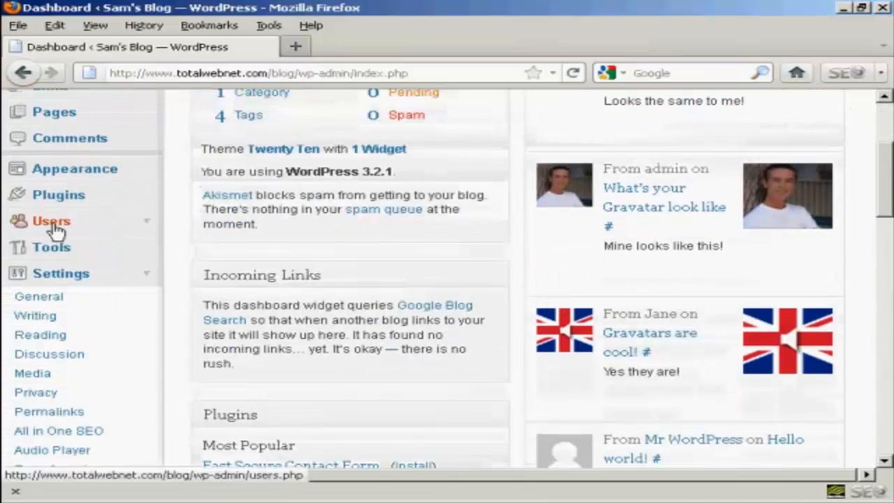
left_click(51, 221)
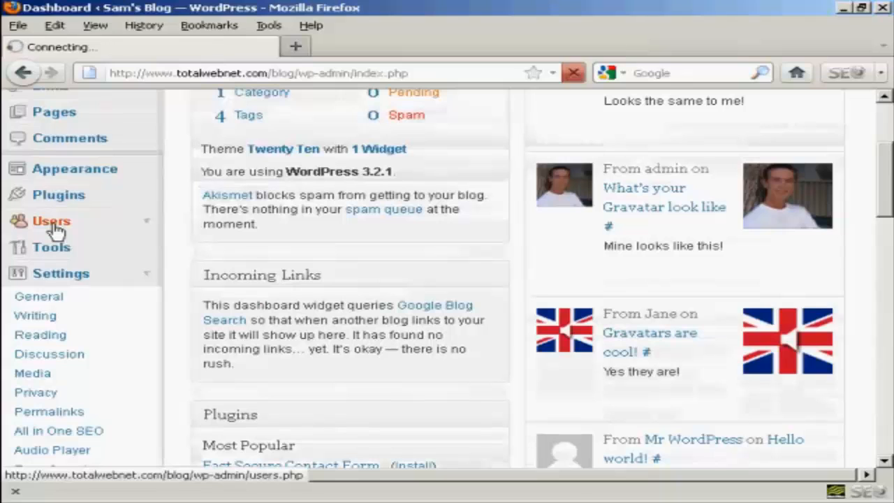
Step: Open the admin account's profile for editing from the Users list
left_click(51, 221)
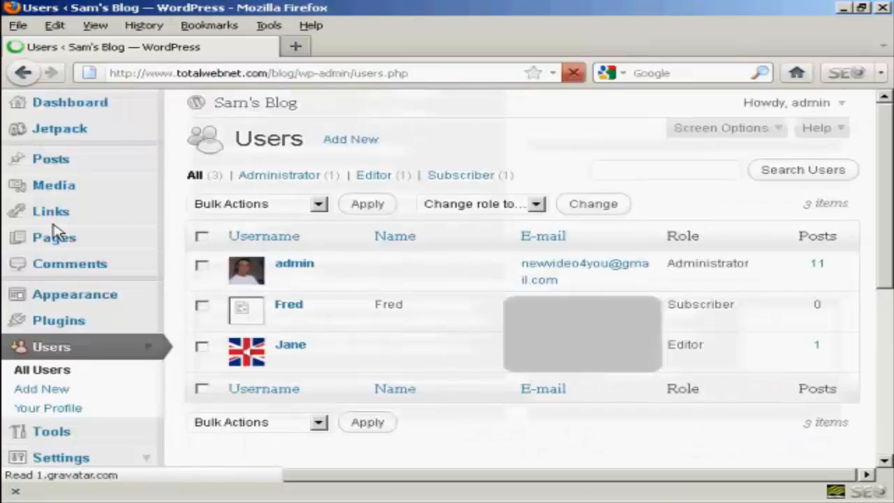
mouse_move(380, 285)
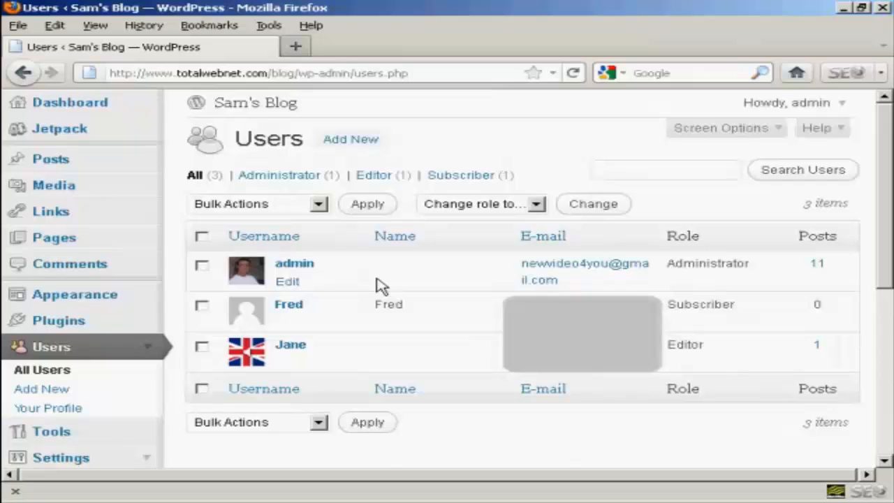
mouse_move(332, 271)
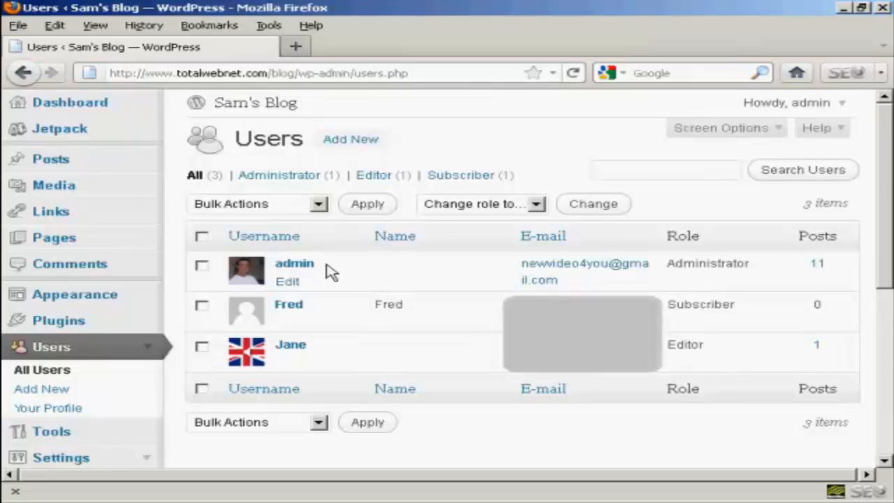
mouse_move(348, 265)
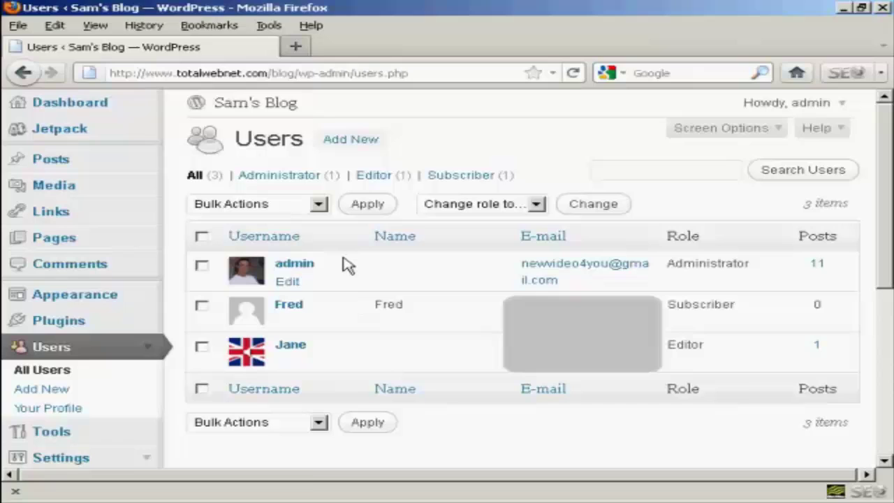
mouse_move(287, 286)
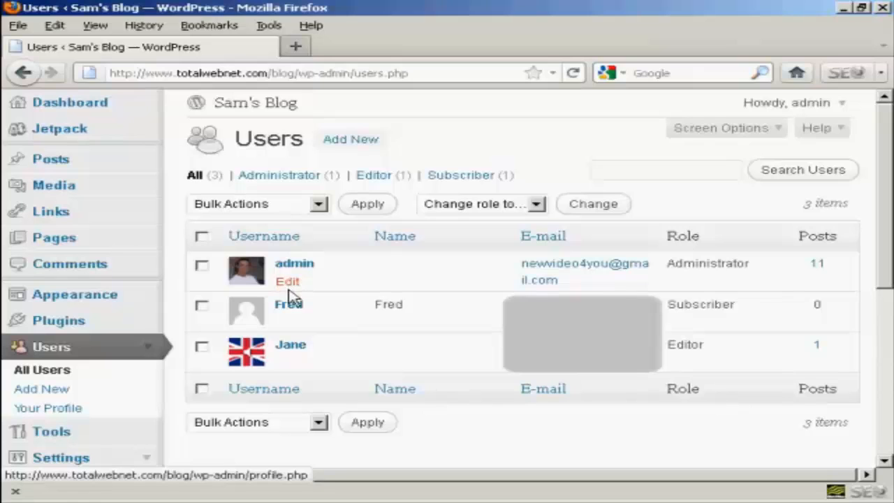
left_click(287, 281)
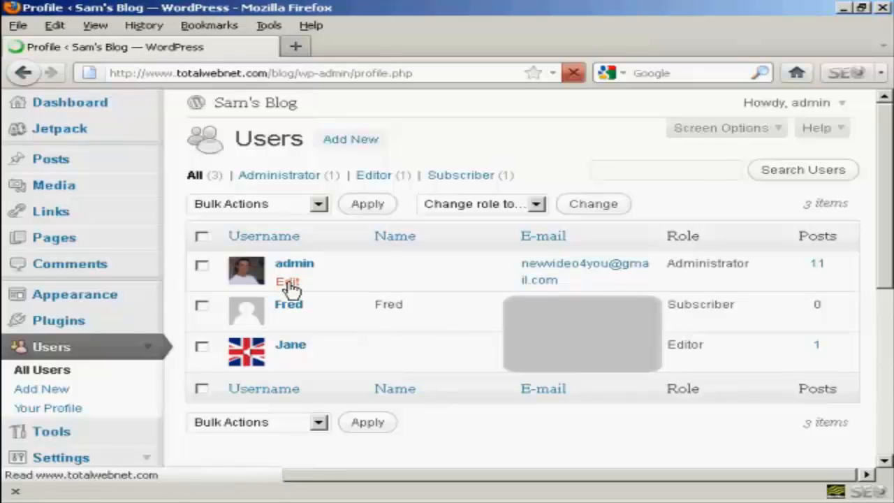
Step: Scroll the admin Profile page down to the New Password fields
left_click(287, 281)
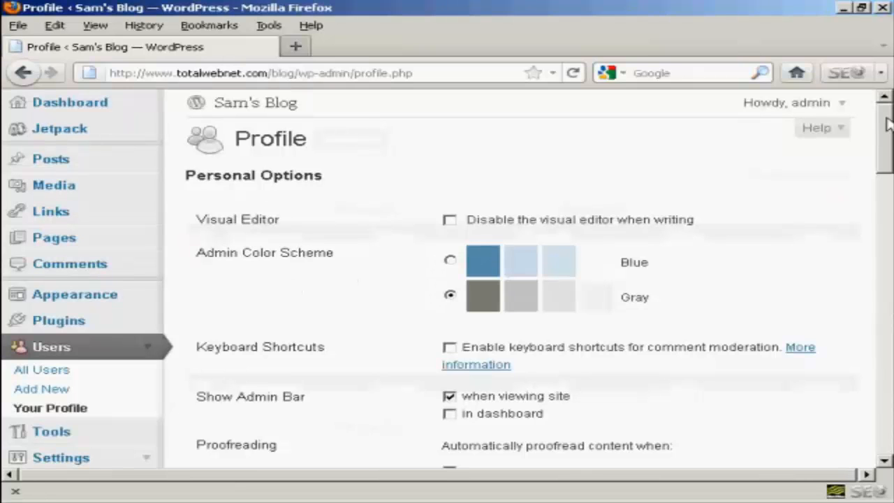
scroll("down", 3)
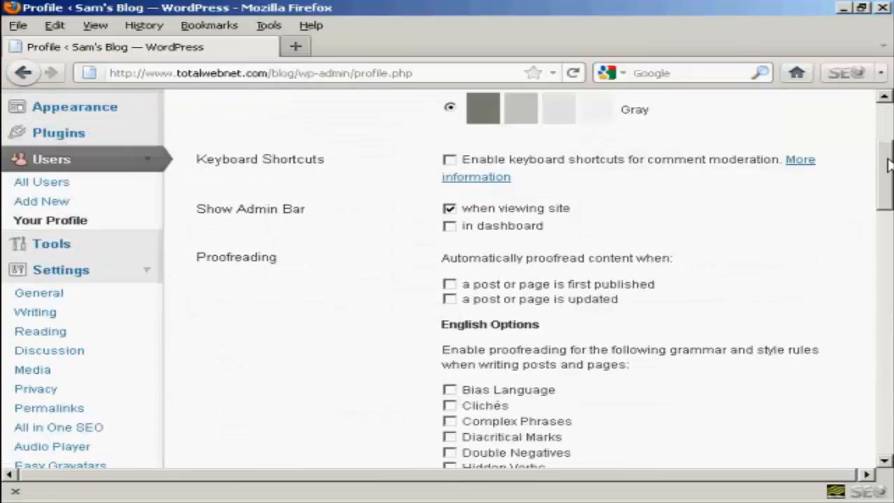
scroll("down", 3)
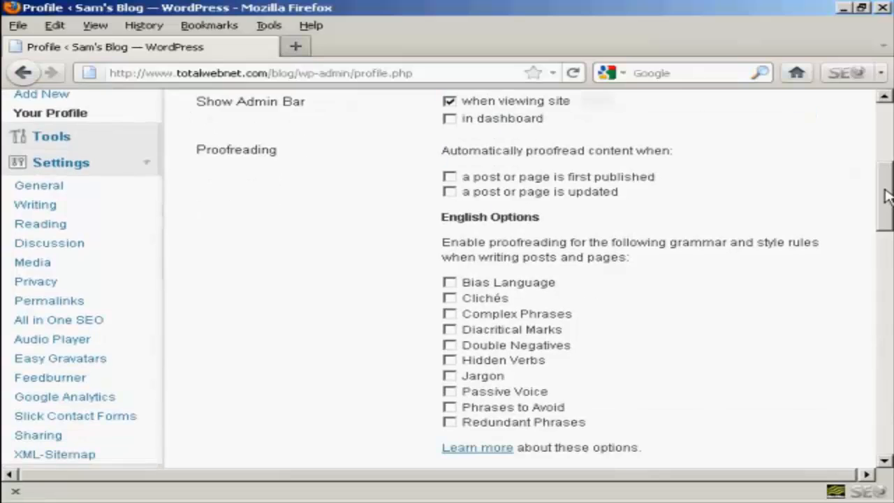
scroll("down", 3)
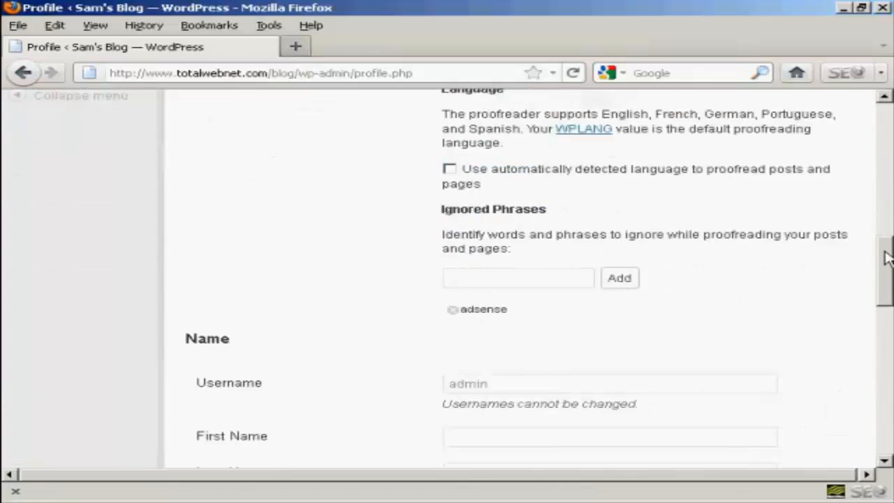
scroll("down", 3)
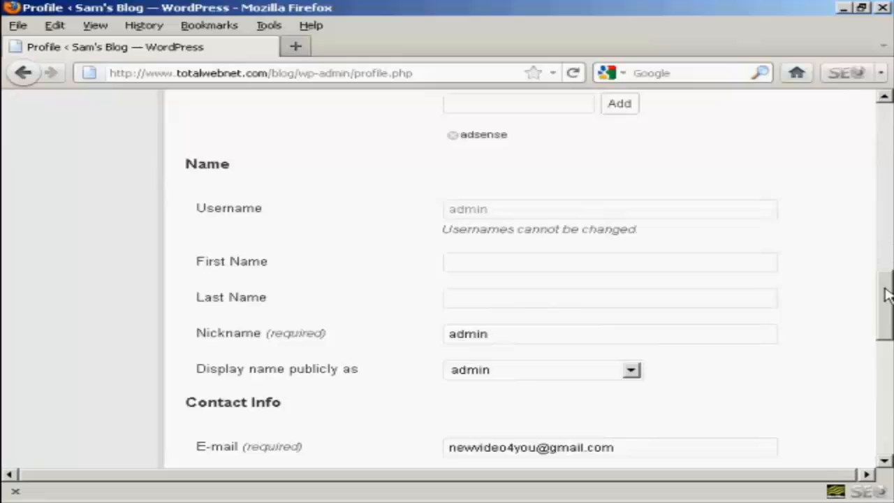
scroll("down", 3)
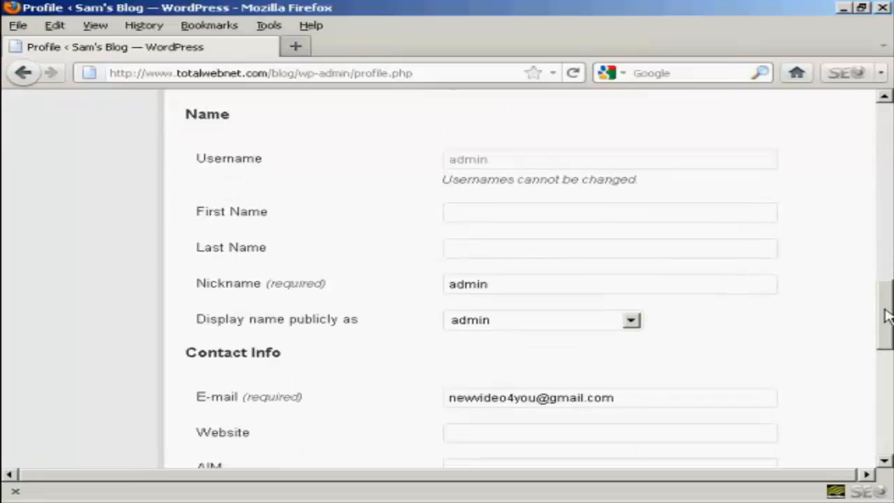
scroll("down", 3)
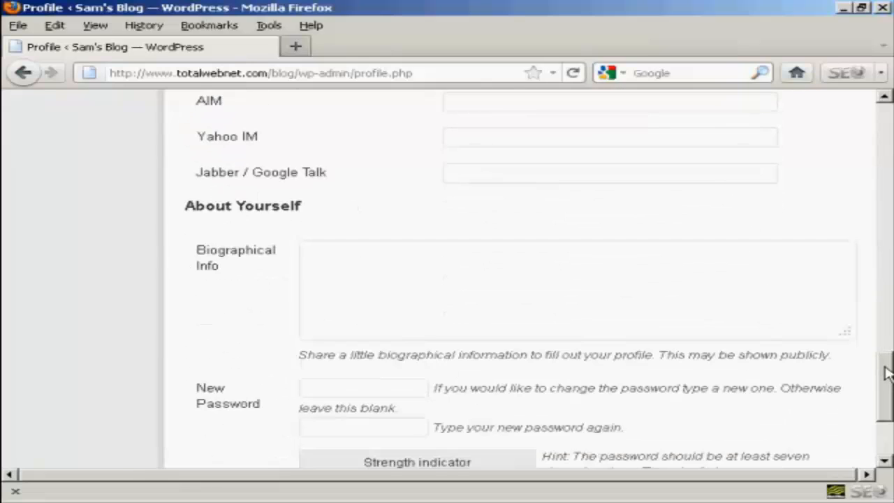
scroll("down", 3)
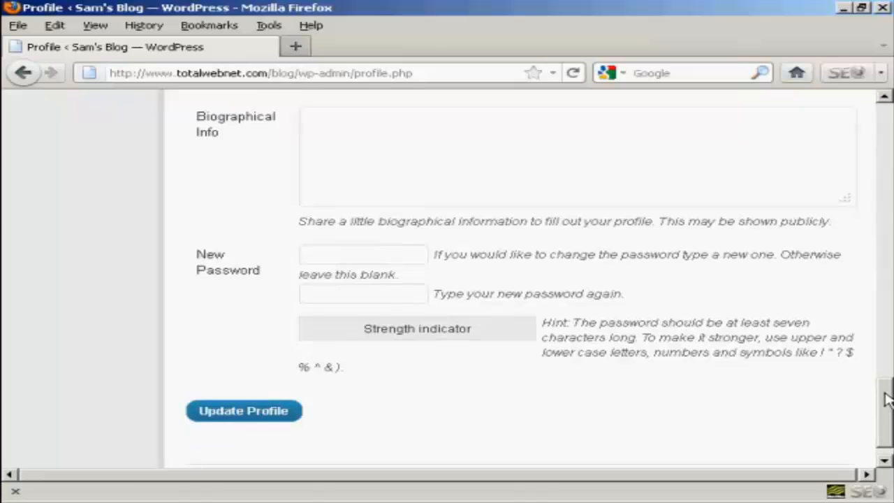
mouse_move(204, 291)
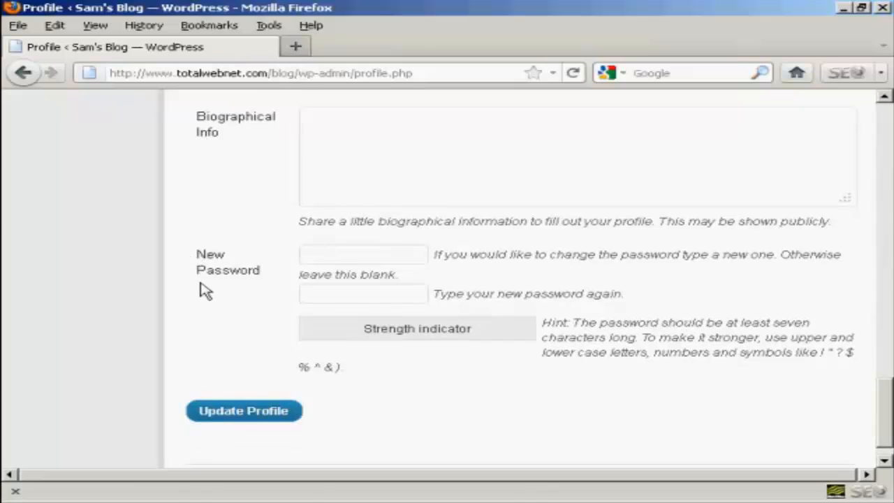
mouse_move(205, 299)
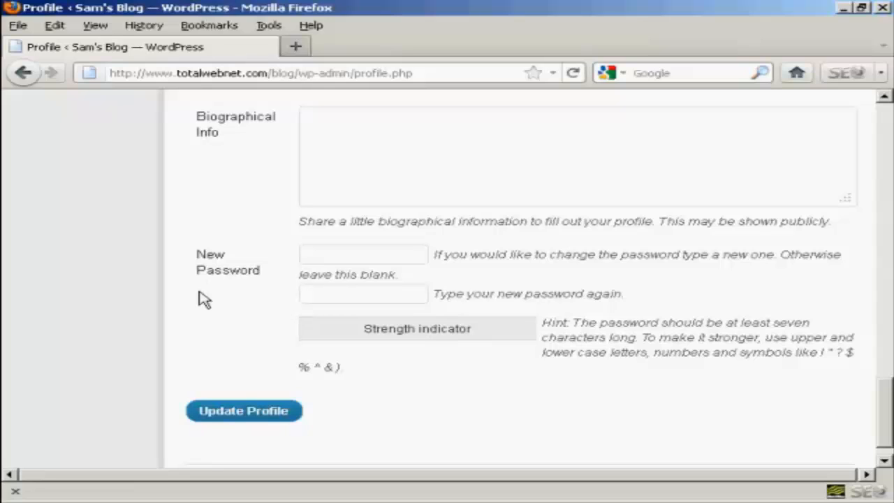
Step: Enter and confirm a new six-character password, then submit Update Profile
left_click(363, 253)
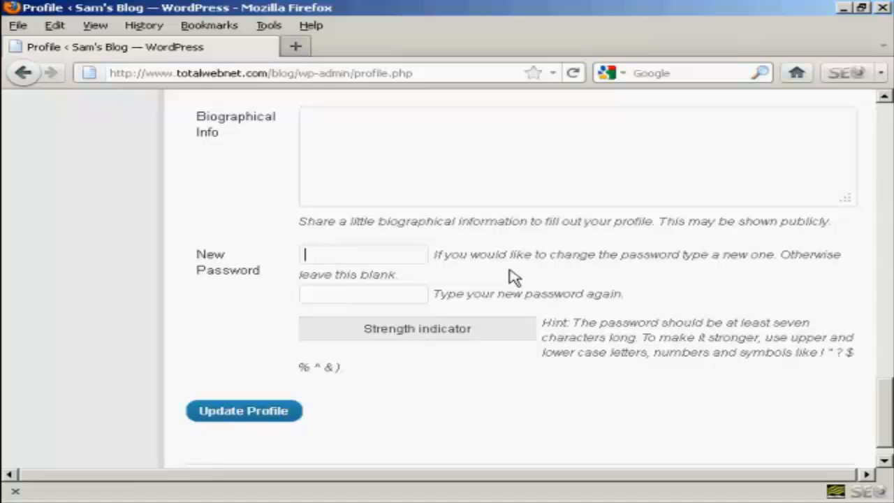
type("abc")
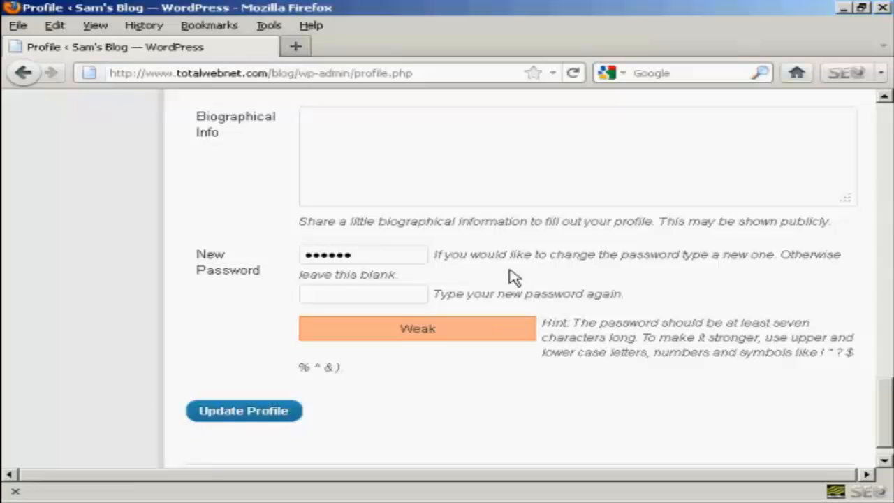
mouse_move(506, 285)
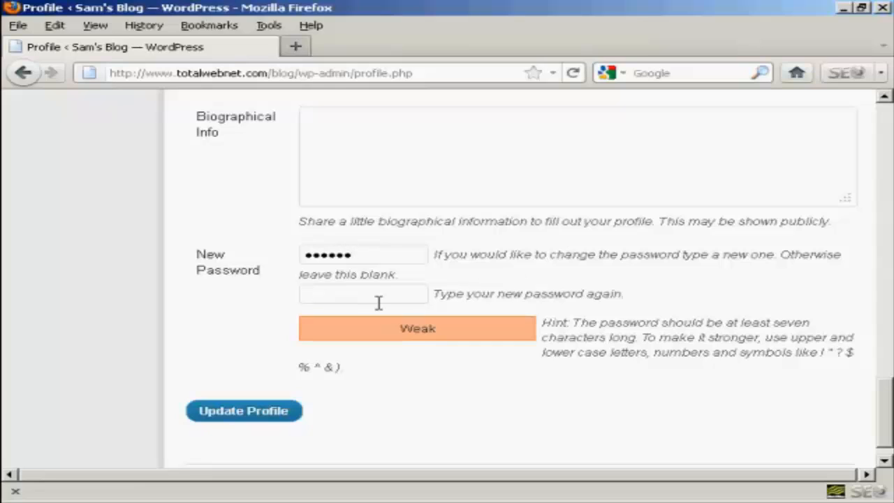
type("••")
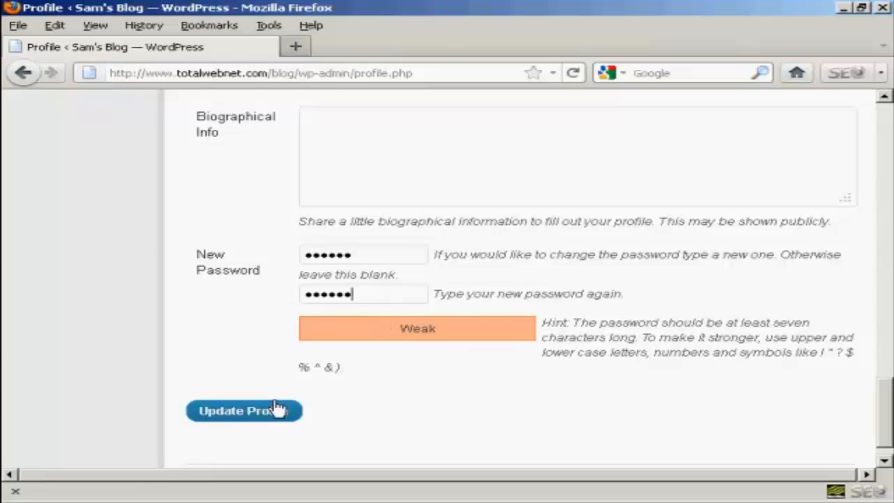
left_click(243, 411)
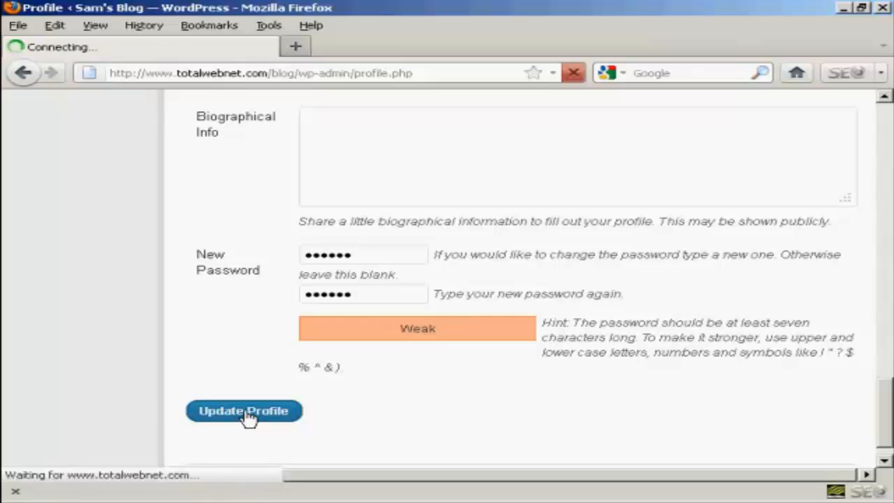
Step: Confirm the profile update, then log out via the Howdy, admin menu
left_click(243, 410)
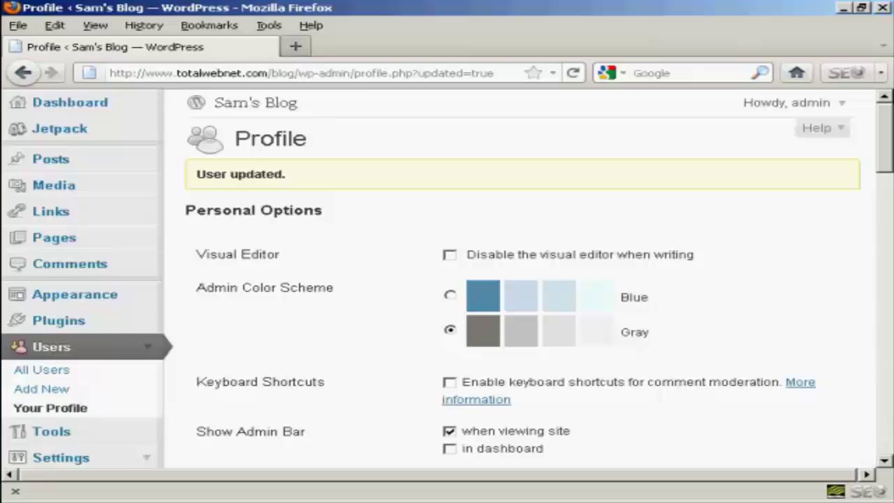
left_click(790, 103)
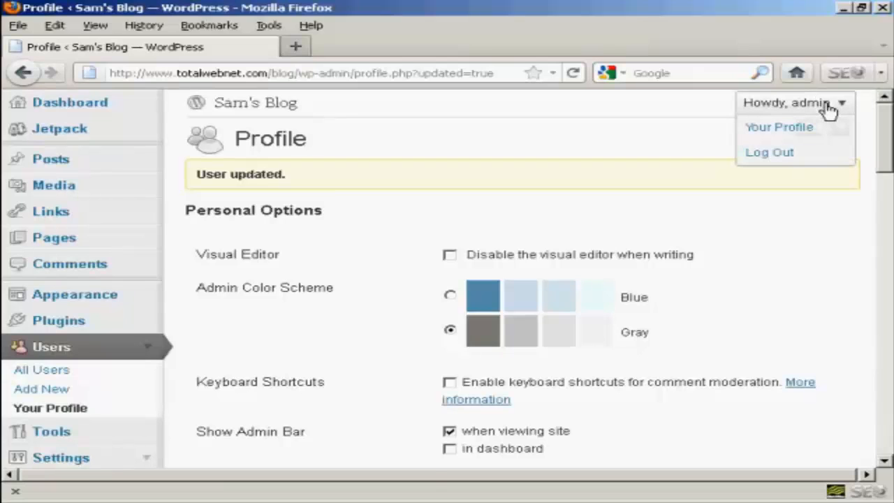
left_click(769, 152)
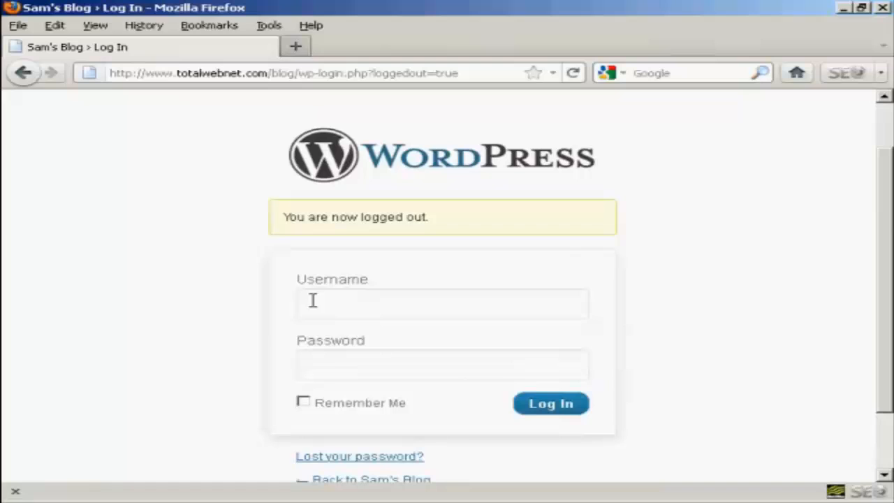
Step: Log in as 'admin' with the new password
type("ad")
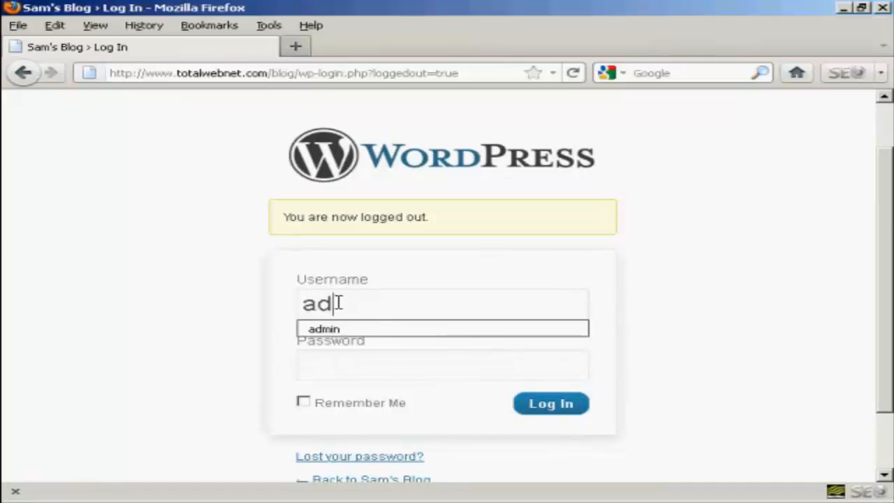
type("min")
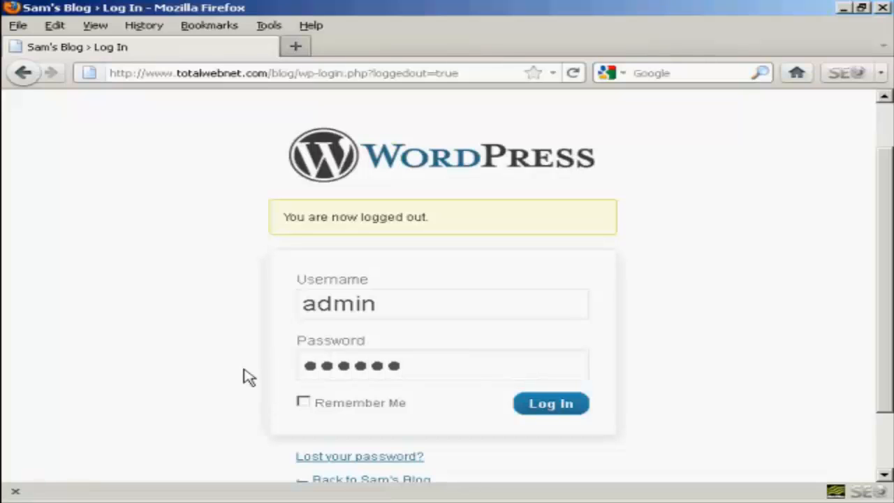
left_click(550, 404)
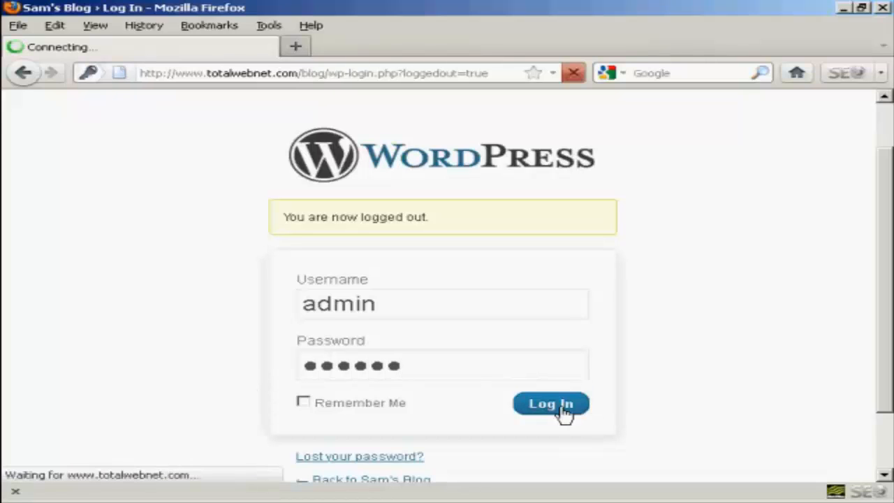
left_click(550, 404)
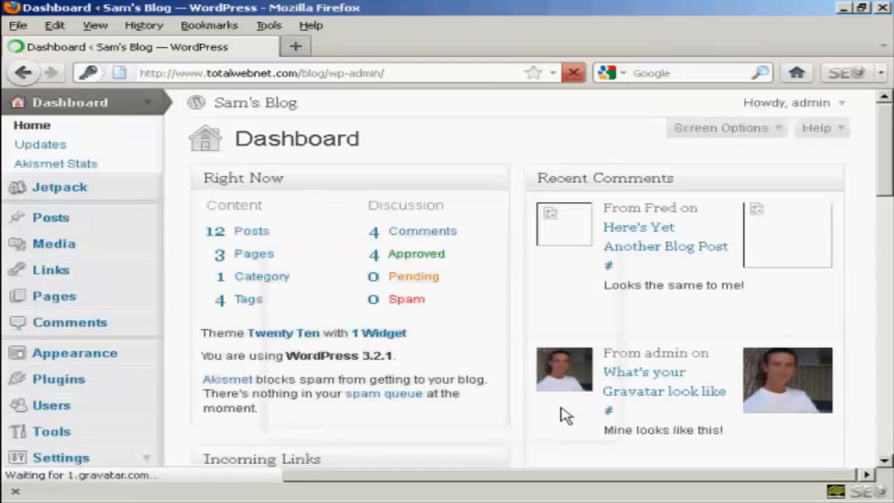